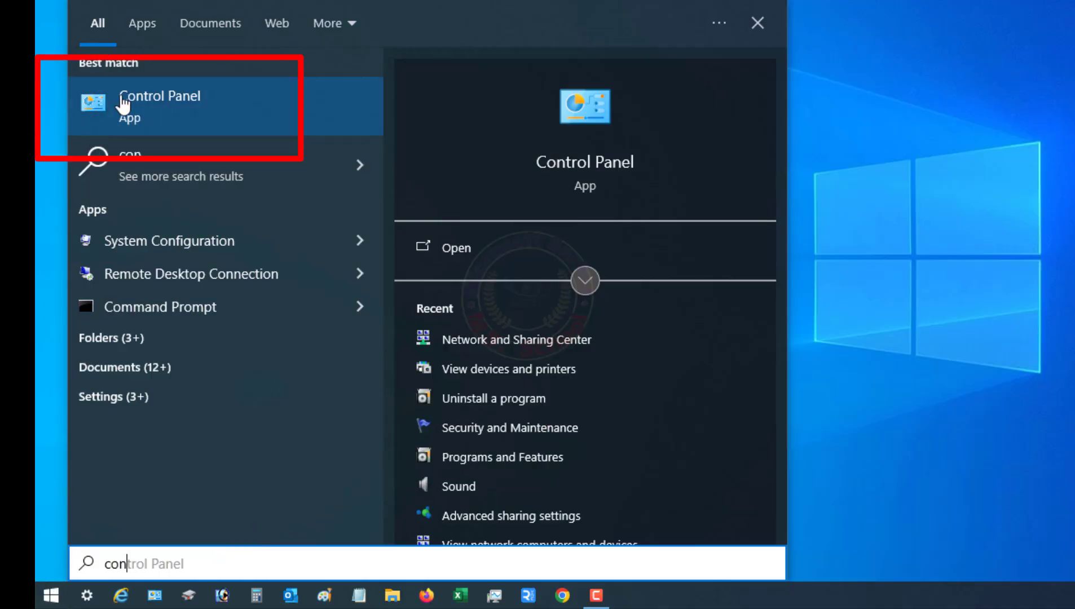
Step: Navigate Control Panel through Network and Sharing Center to the adapter list
left_click(159, 95)
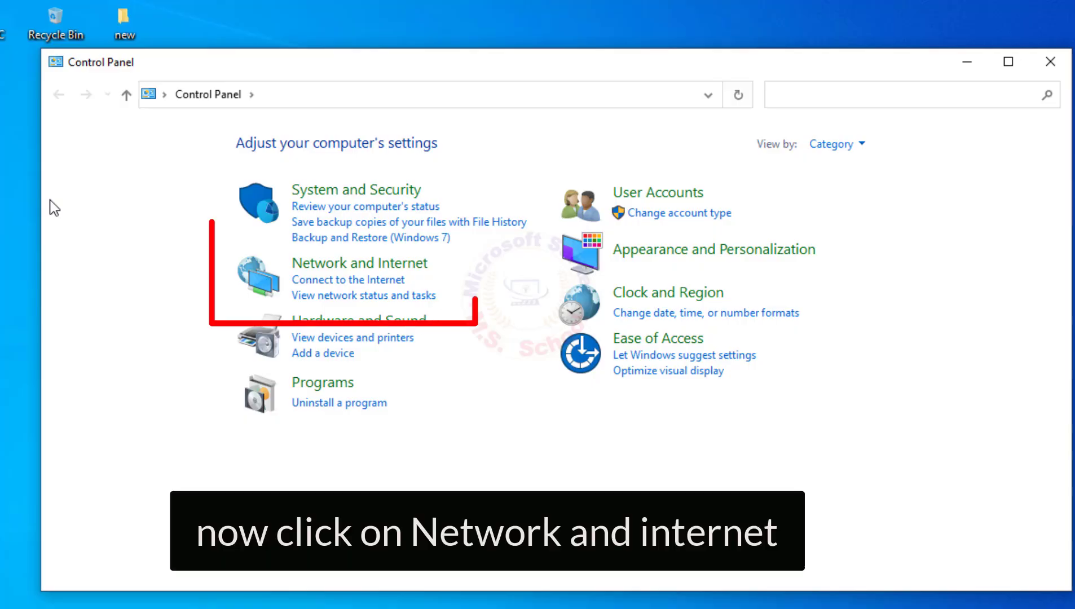
left_click(358, 263)
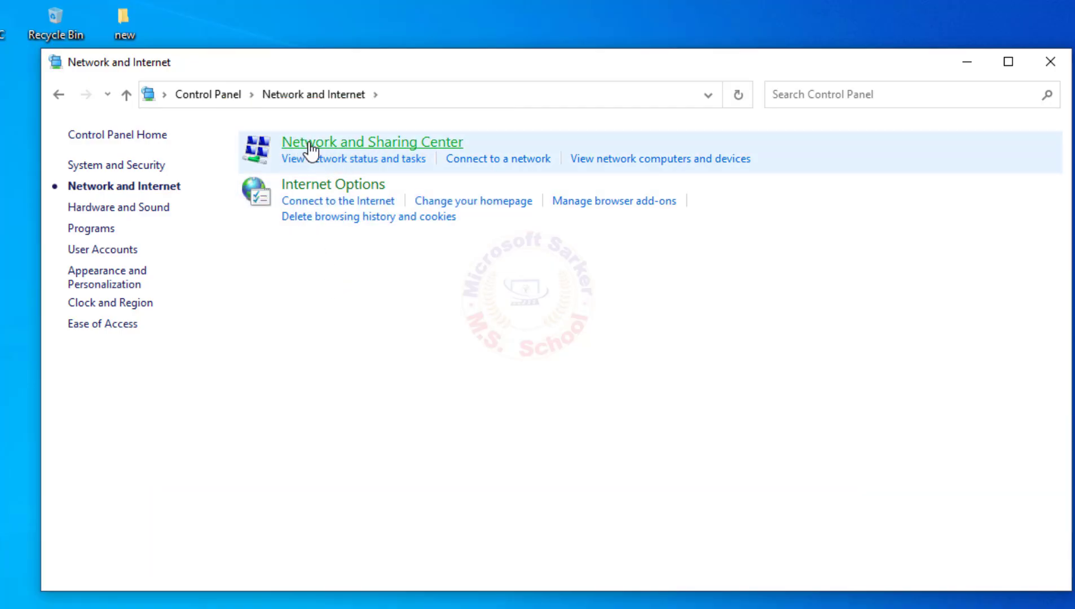
left_click(372, 142)
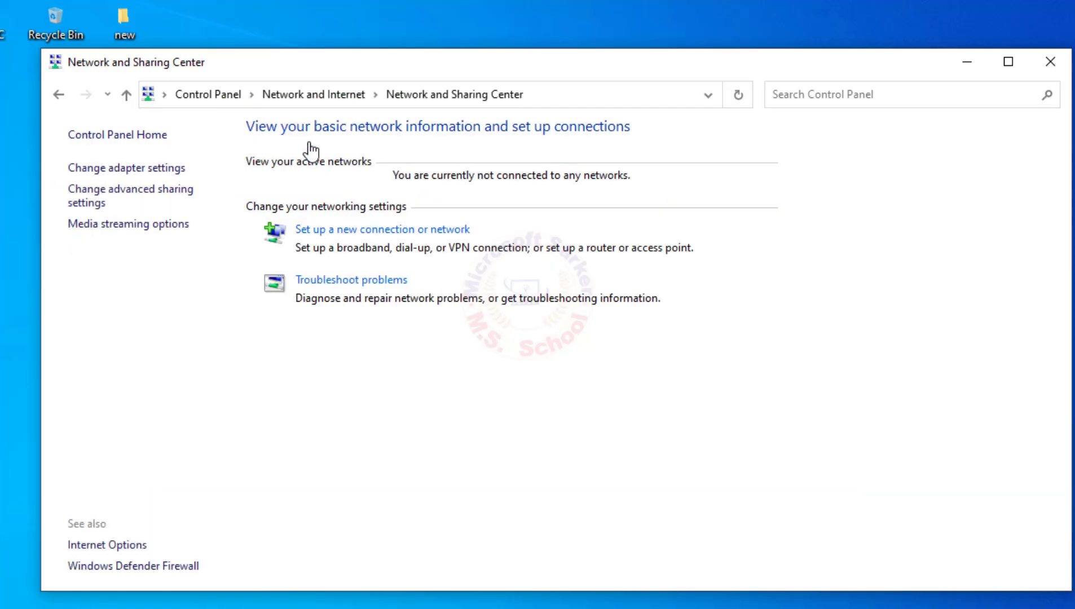
mouse_move(126, 167)
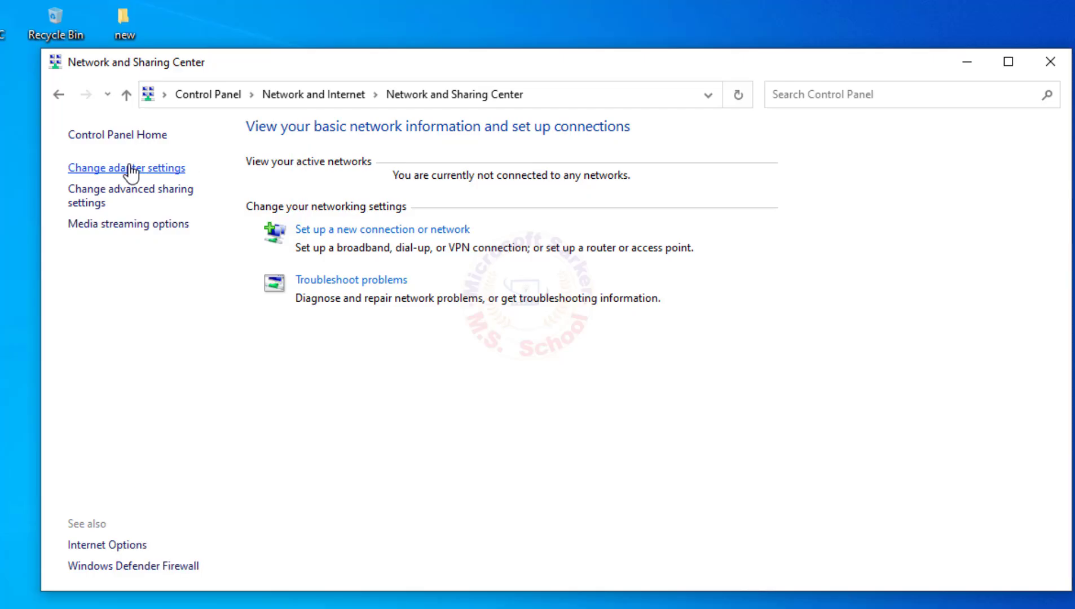
left_click(127, 167)
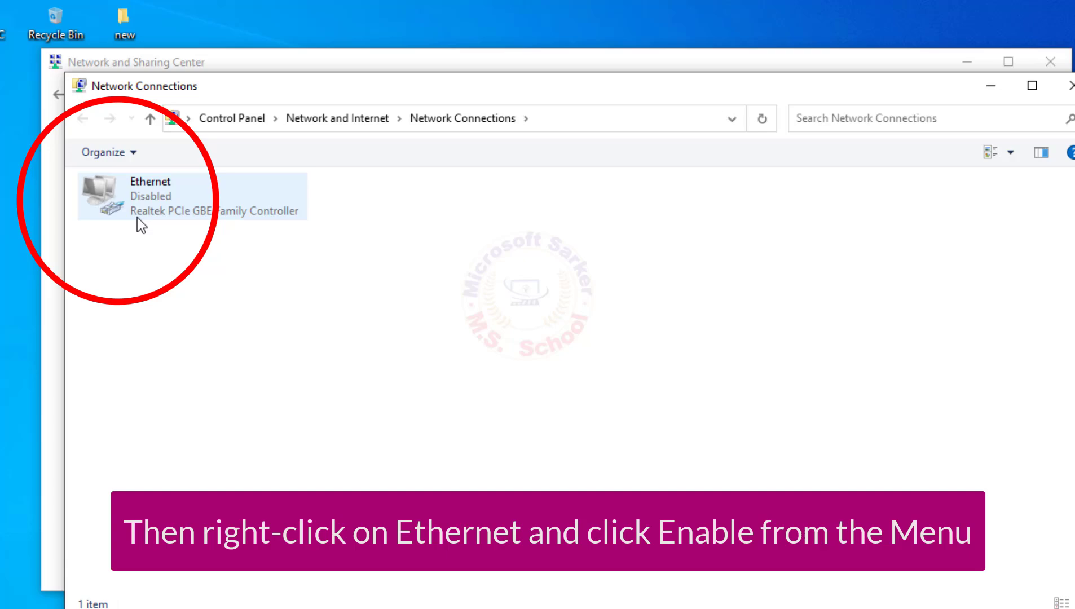
Step: Enable the disabled Ethernet adapter from its context menu
right_click(144, 197)
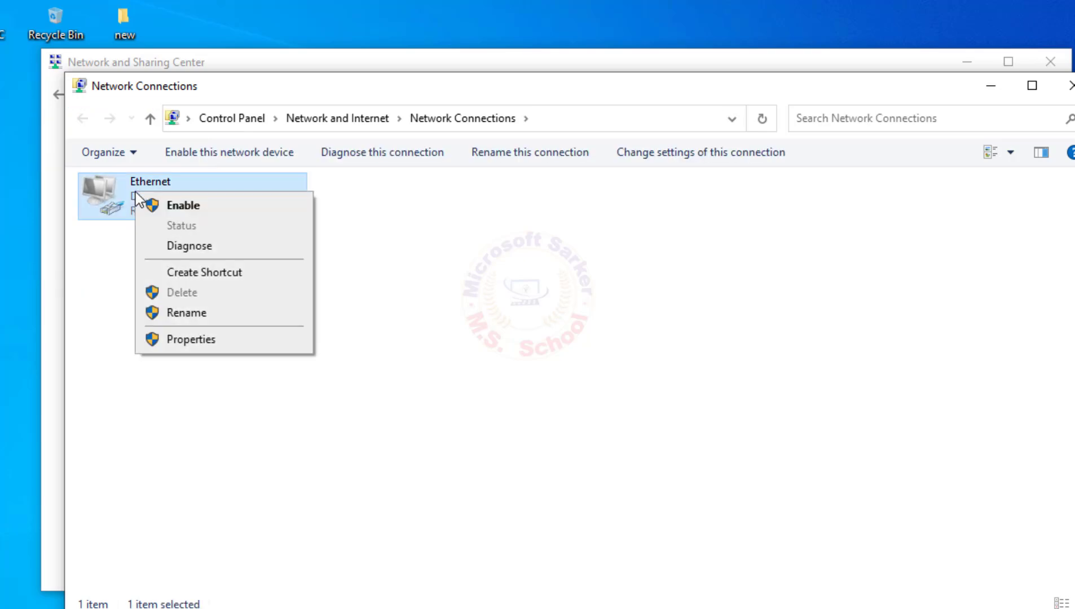
left_click(184, 206)
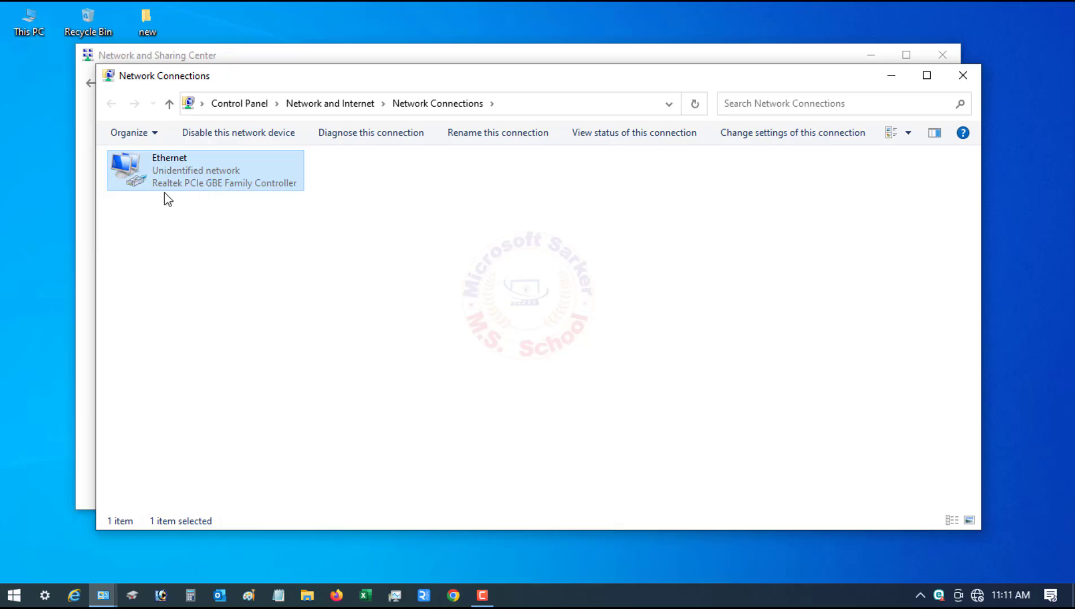
mouse_move(237, 289)
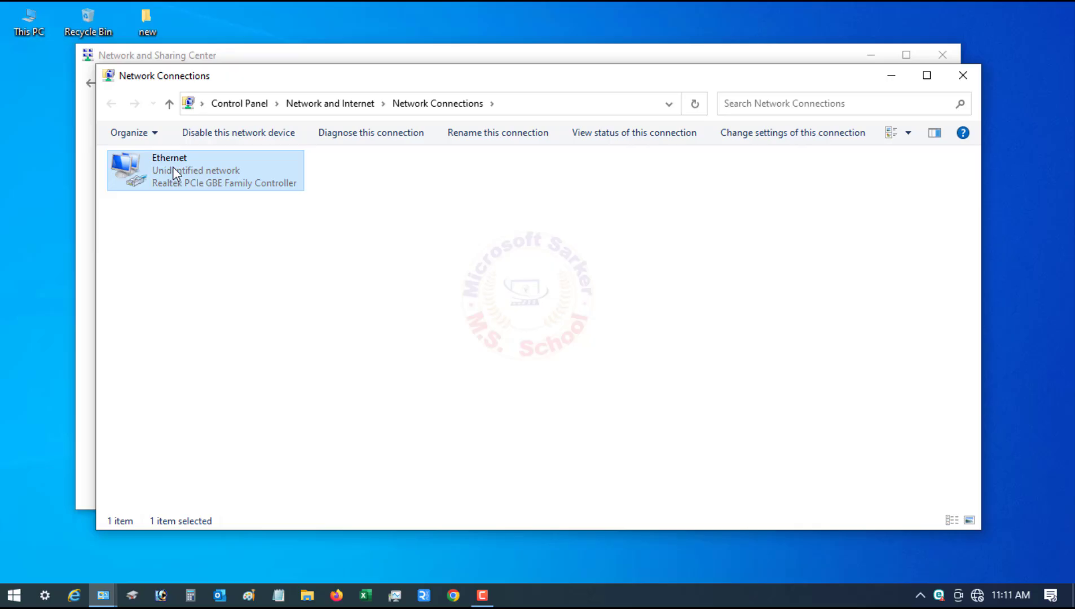
Step: Check Internet Protocol Version 4 in the Ethernet adapter's properties
double_click(204, 171)
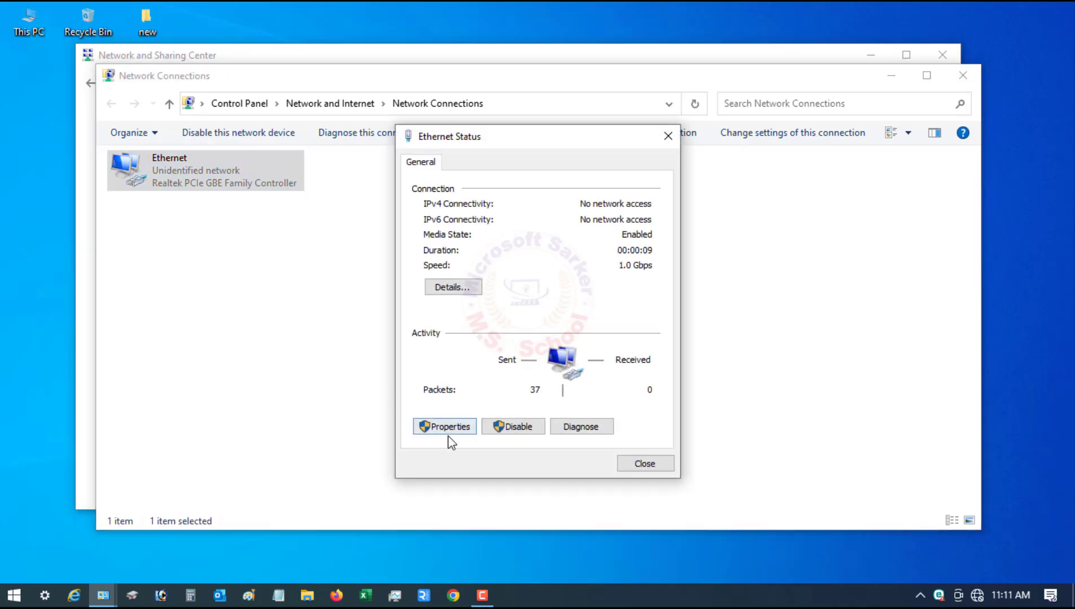
left_click(444, 426)
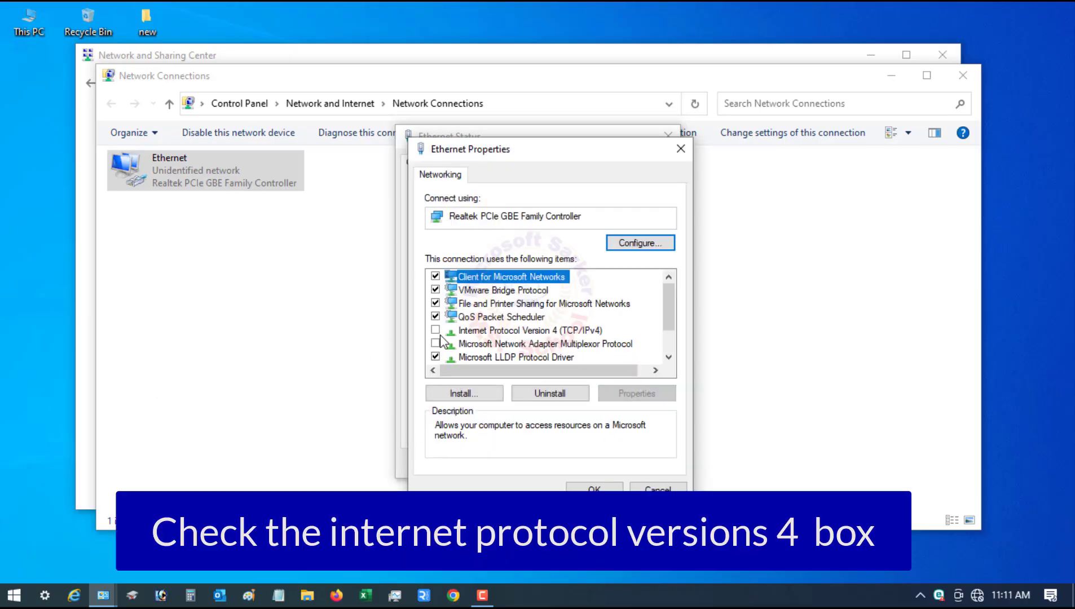
left_click(436, 333)
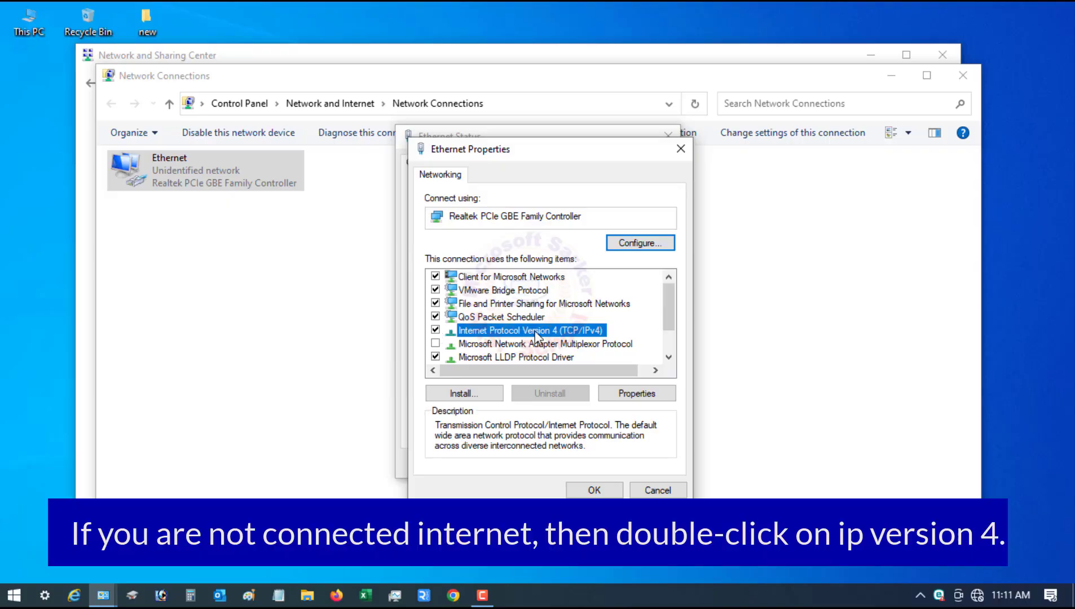
Step: Set IPv4 to obtain an IP address automatically, save, and close the status window
double_click(520, 330)
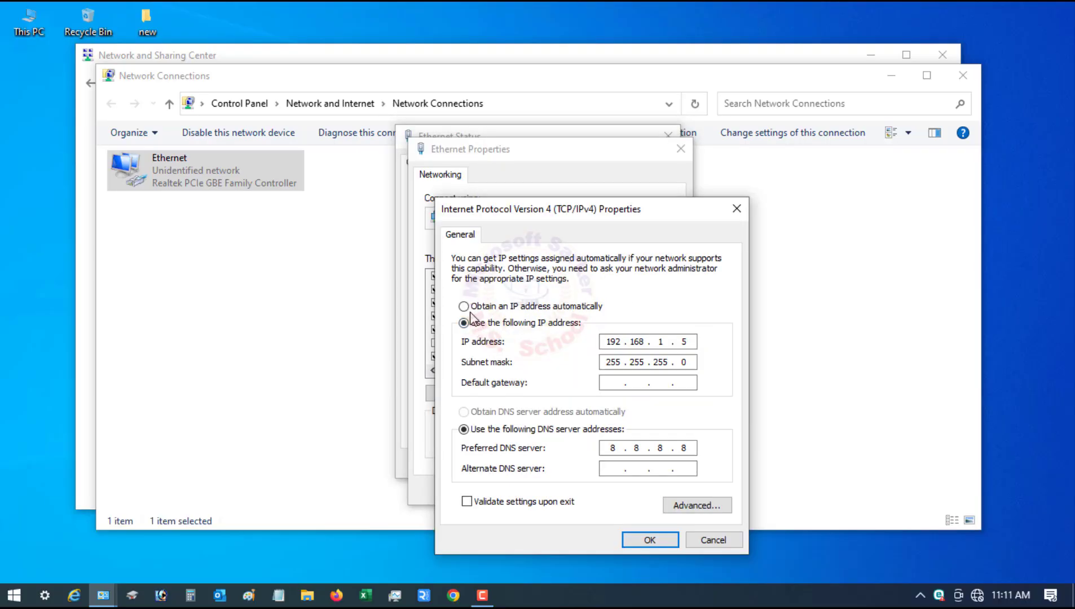
left_click(464, 305)
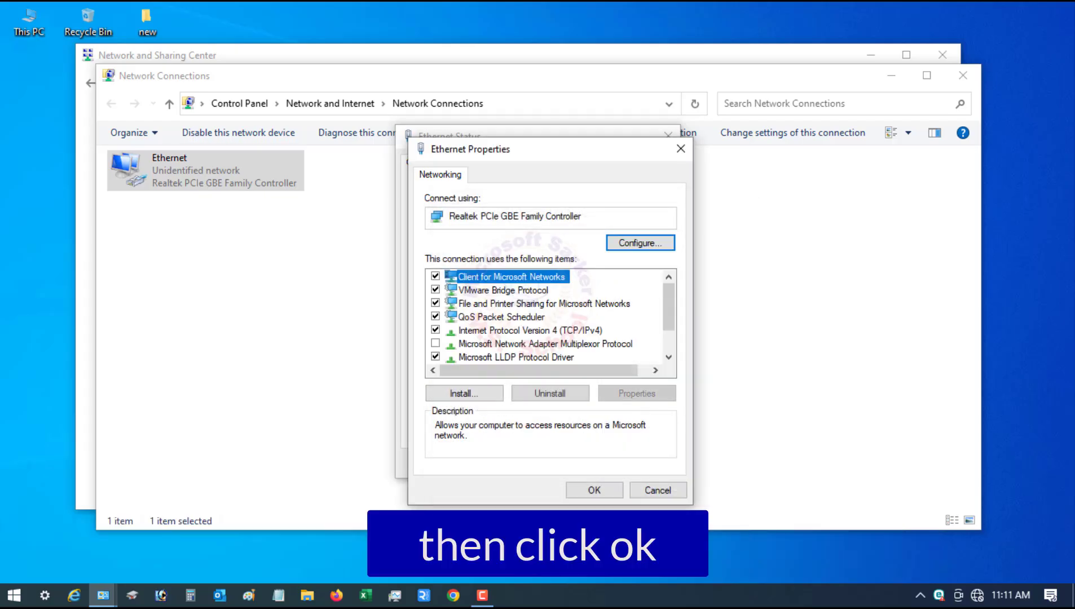
left_click(593, 489)
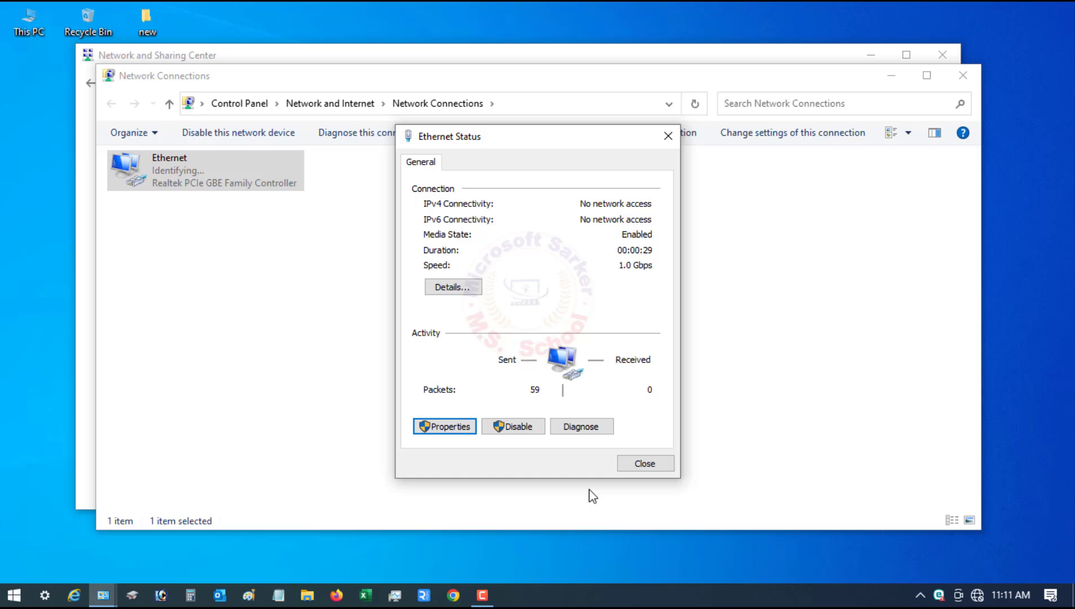
mouse_move(644, 485)
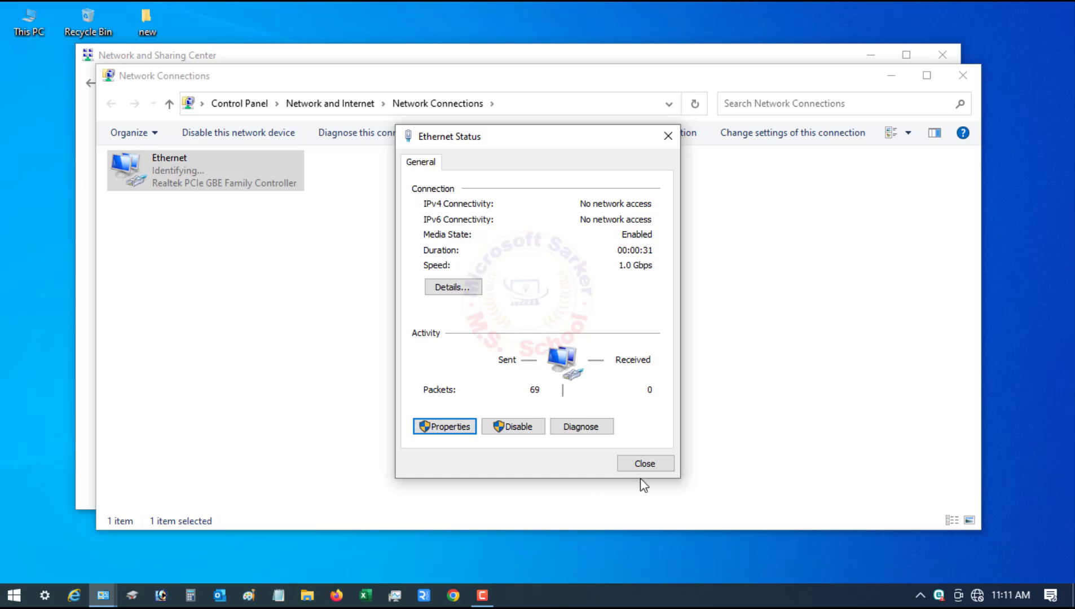
left_click(644, 463)
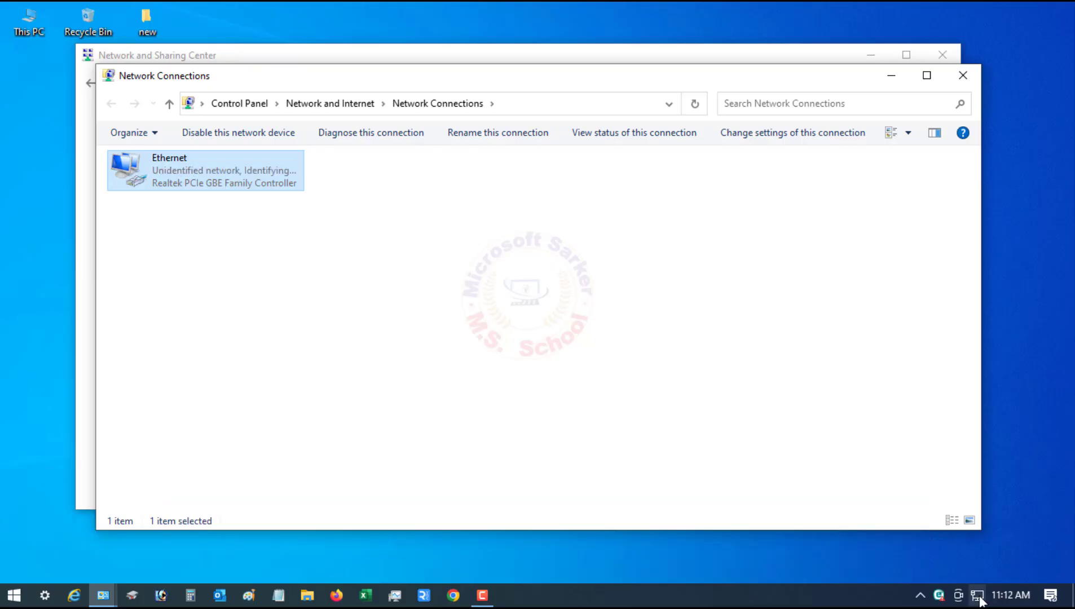
mouse_move(451, 594)
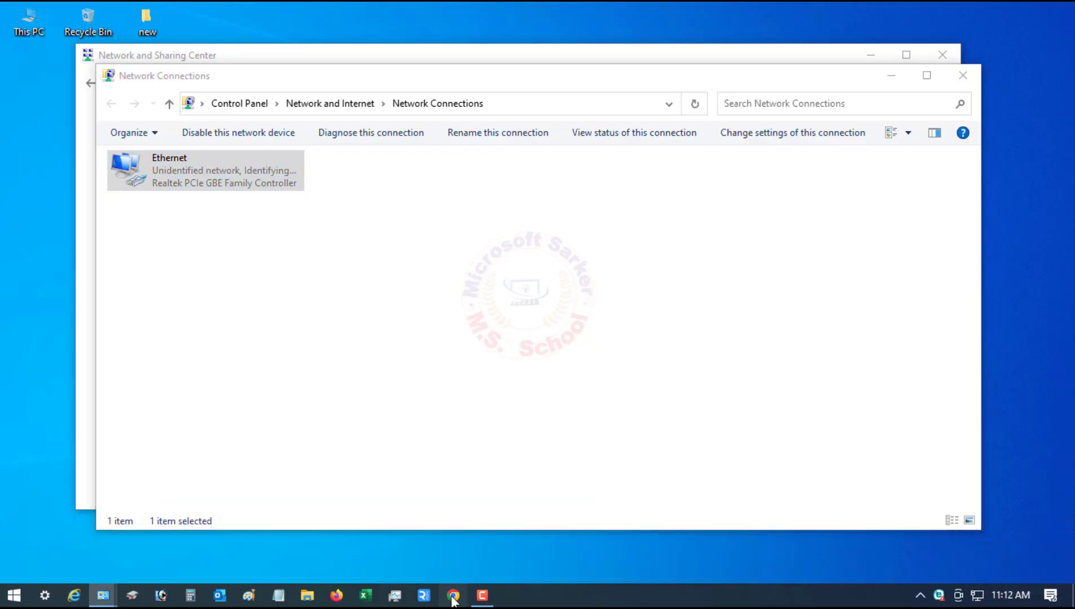
Step: Load YouTube in Chrome and scroll the video feed to confirm internet works
left_click(452, 595)
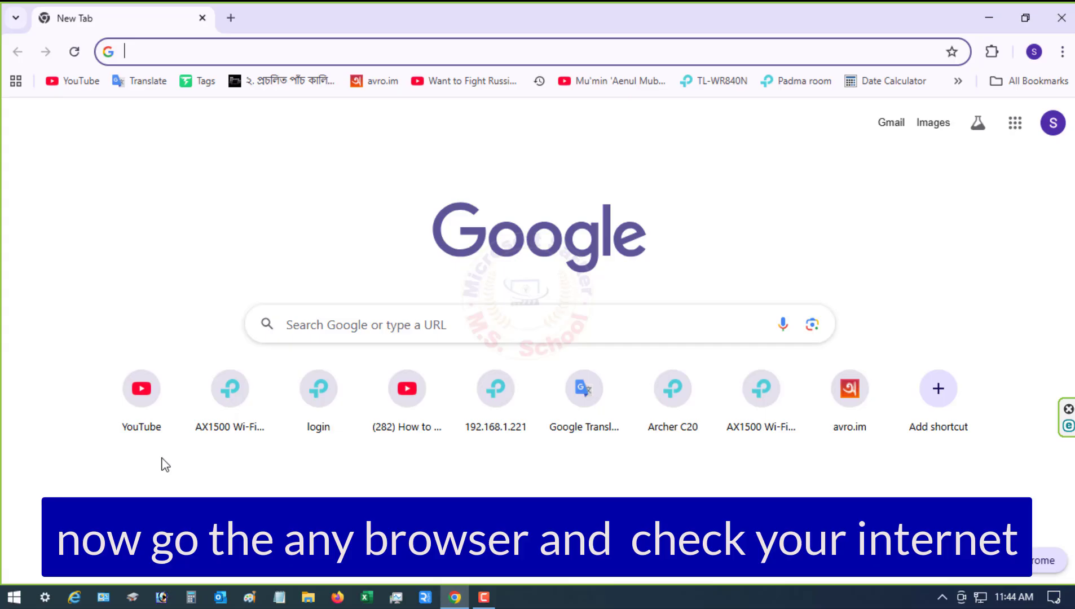
left_click(141, 388)
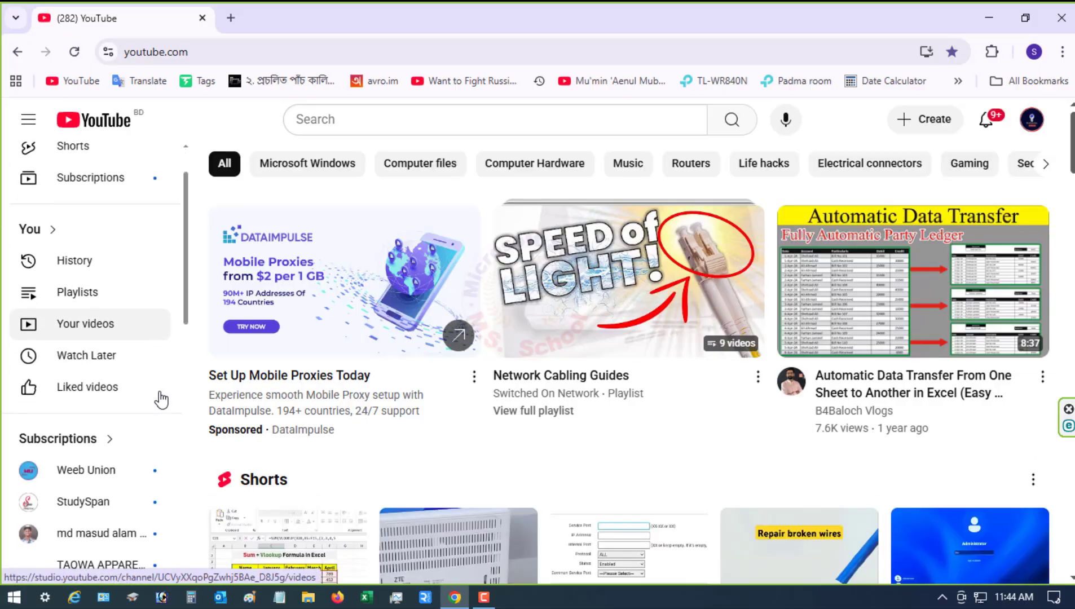
scroll("down", 3)
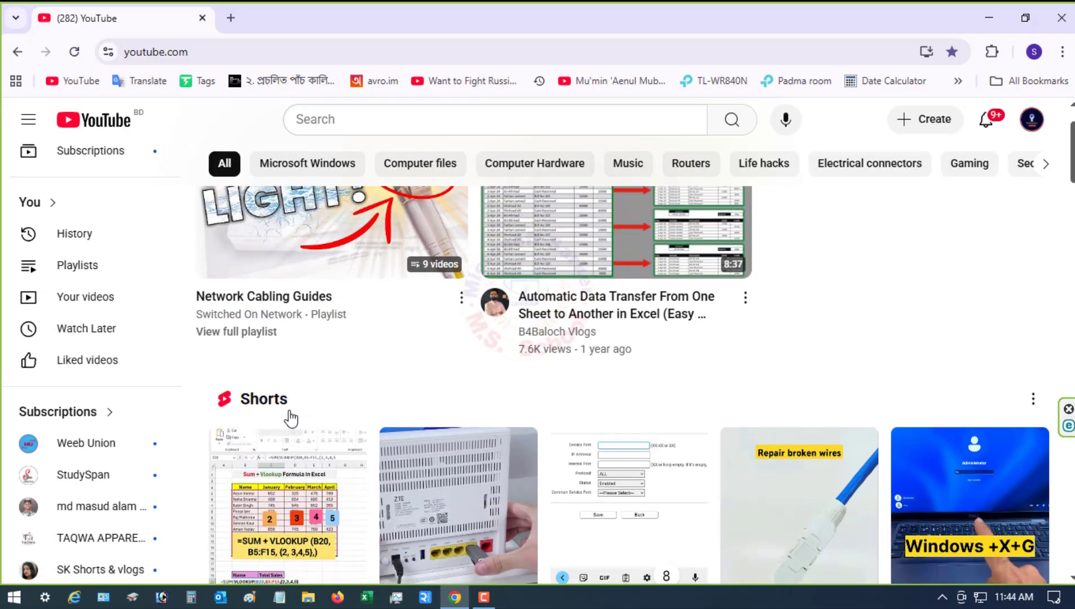